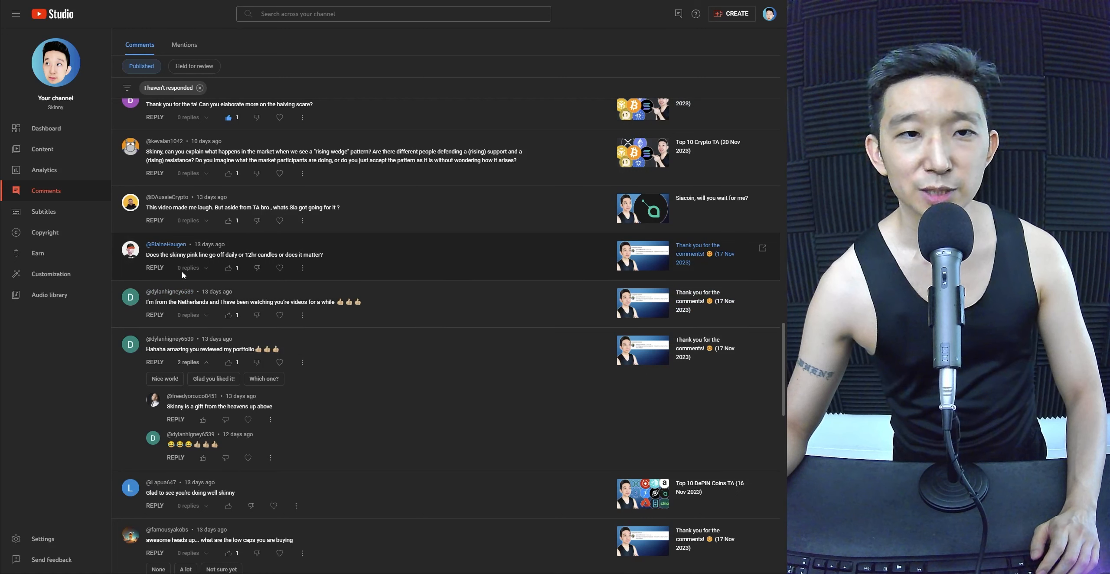
pyautogui.moveTo(340, 231)
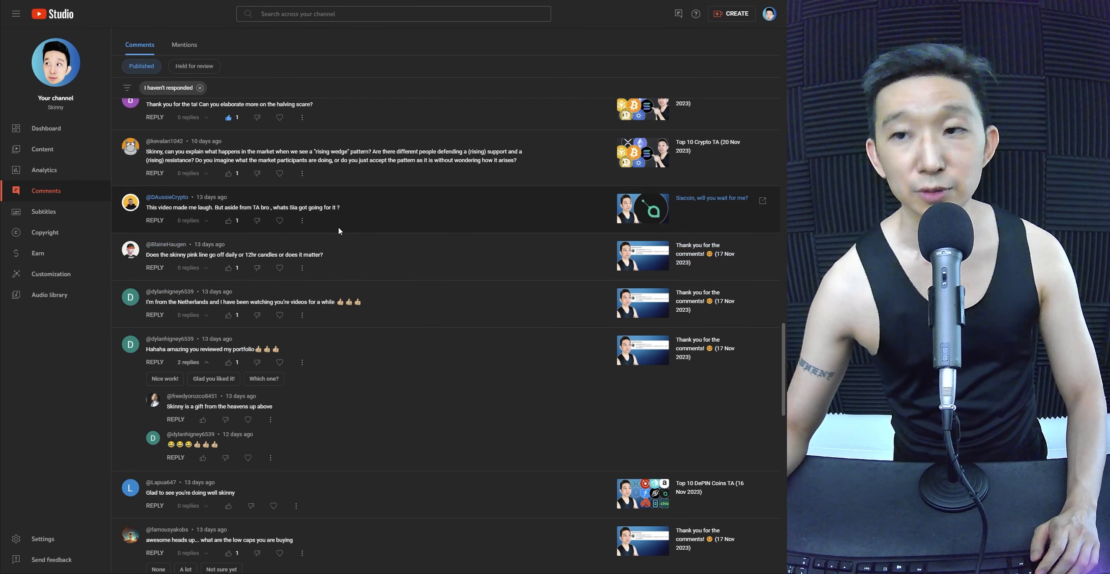
# Step: Like the viewer comment saying the video made them laugh and asking about Sia
pyautogui.scroll(-3)
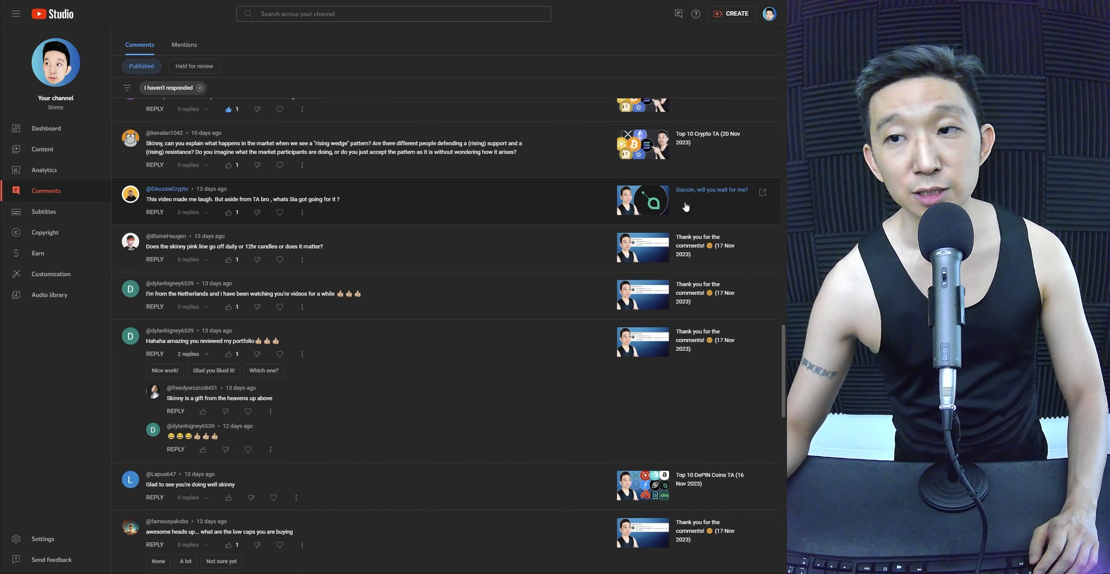
pyautogui.scroll(-3)
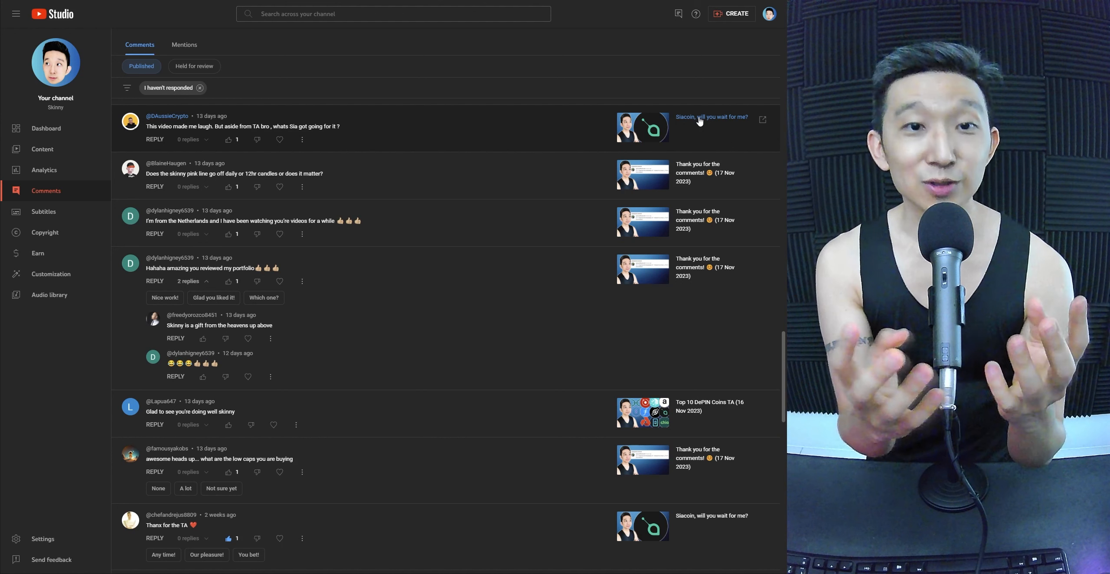
pyautogui.moveTo(365, 245)
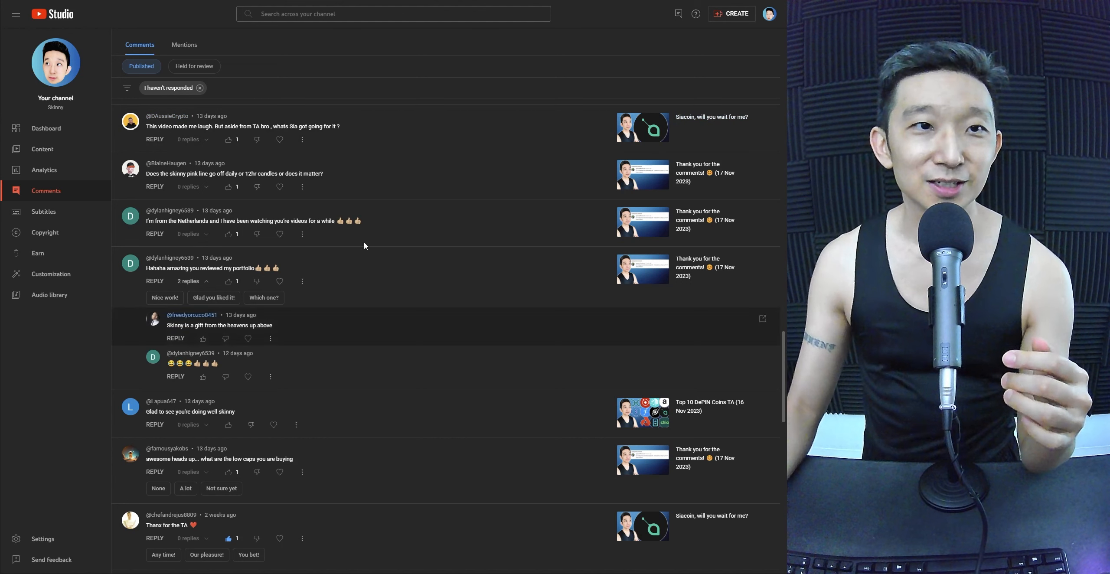
pyautogui.click(225, 139)
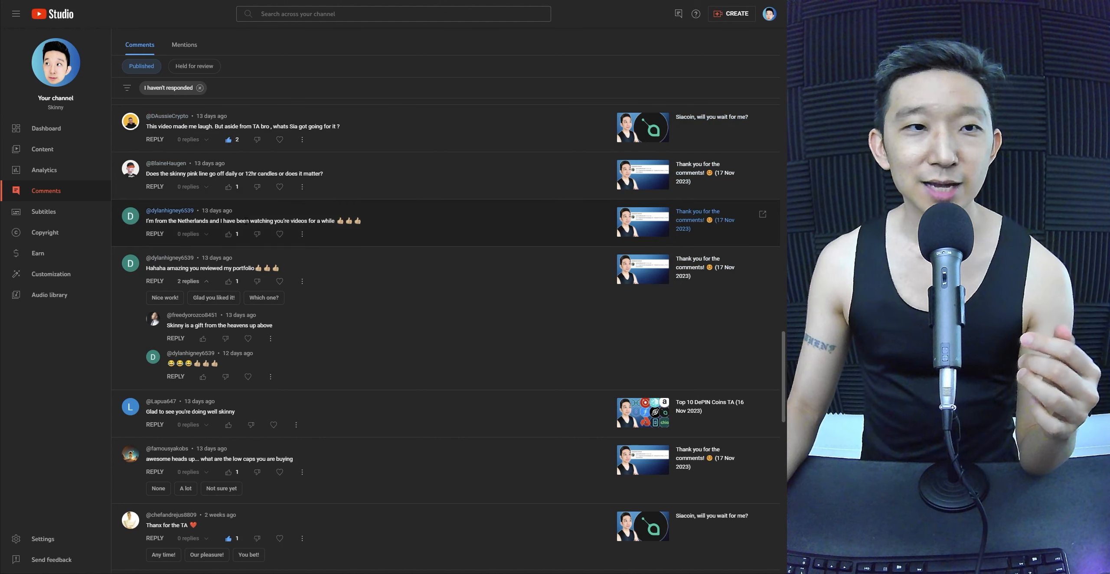